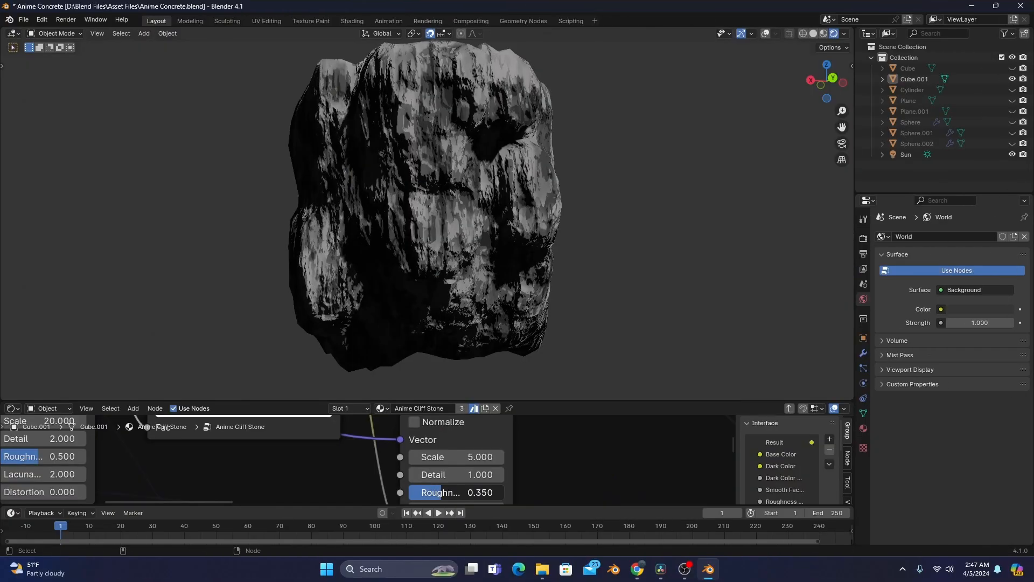
# - Show the anime cel-shaded rock render, then follow the Patreon link to the membership tiers
pyautogui.click(649, 569)
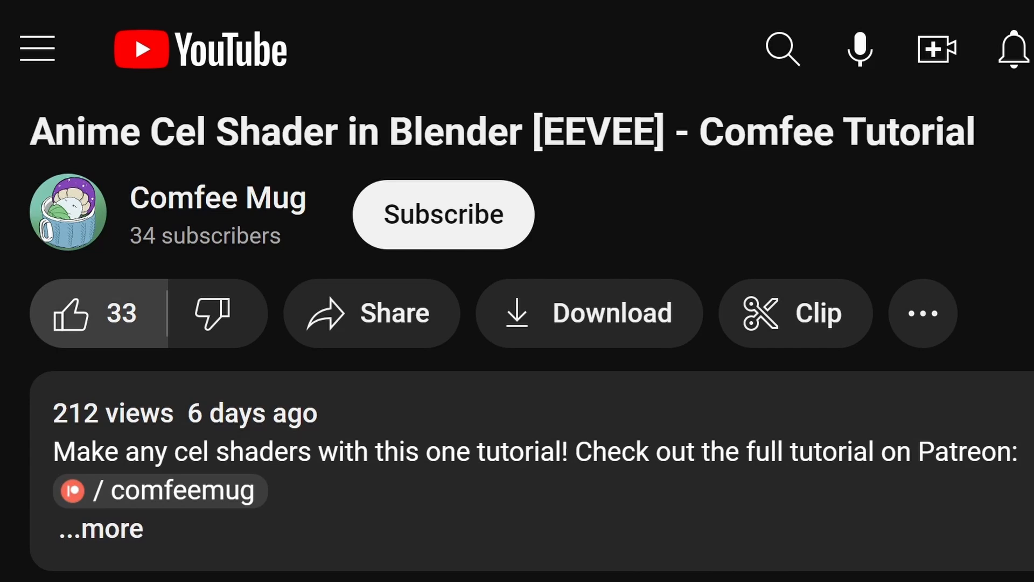
pyautogui.click(443, 214)
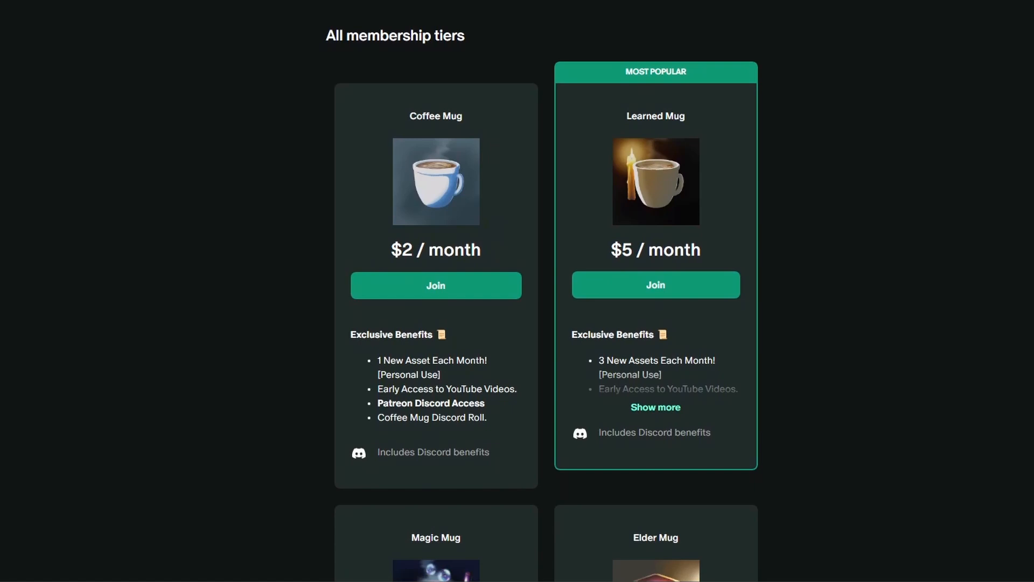
# - Scroll through the asset pack posts and page right to see more membership tiers
pyautogui.scroll(-3)
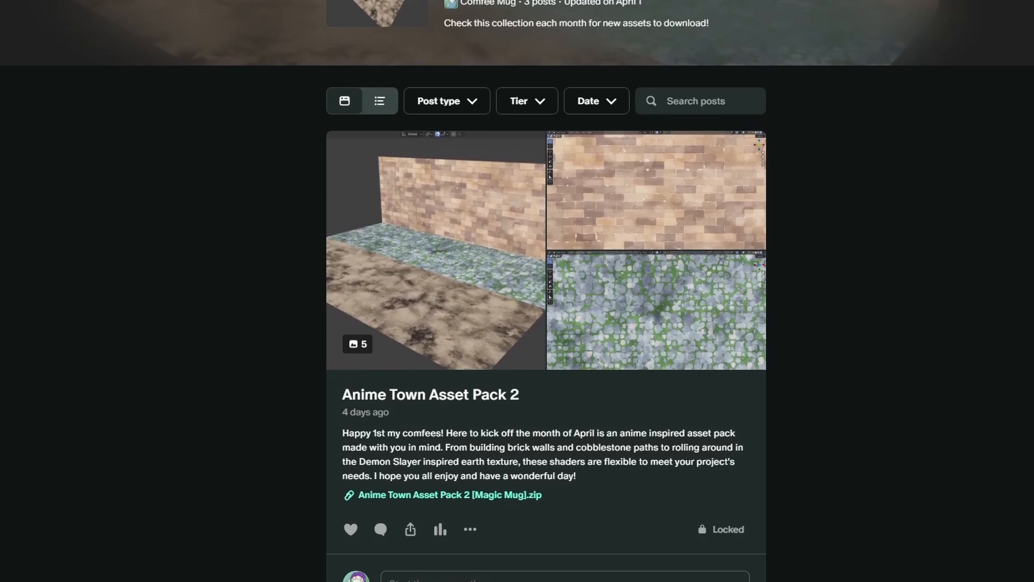
pyautogui.scroll(-3)
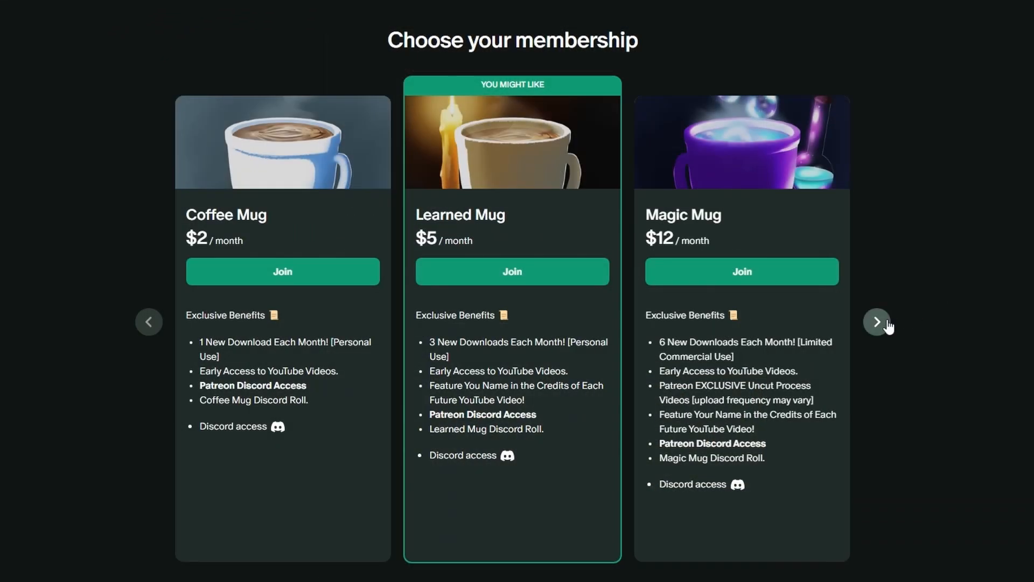
pyautogui.click(876, 323)
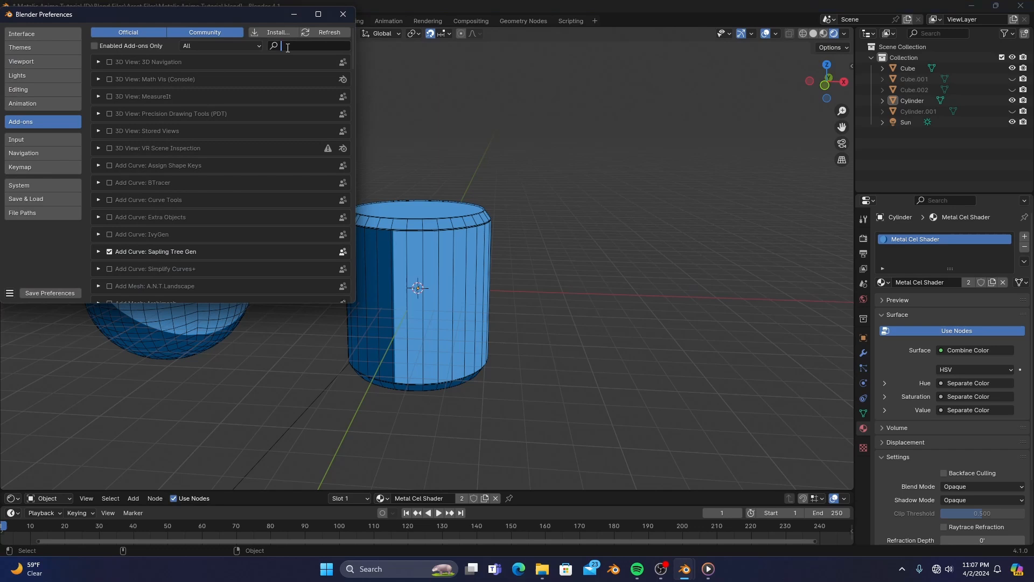
# - Filter add-ons by 'node', keep Node Wrangler enabled, and close Preferences
pyautogui.write('node')
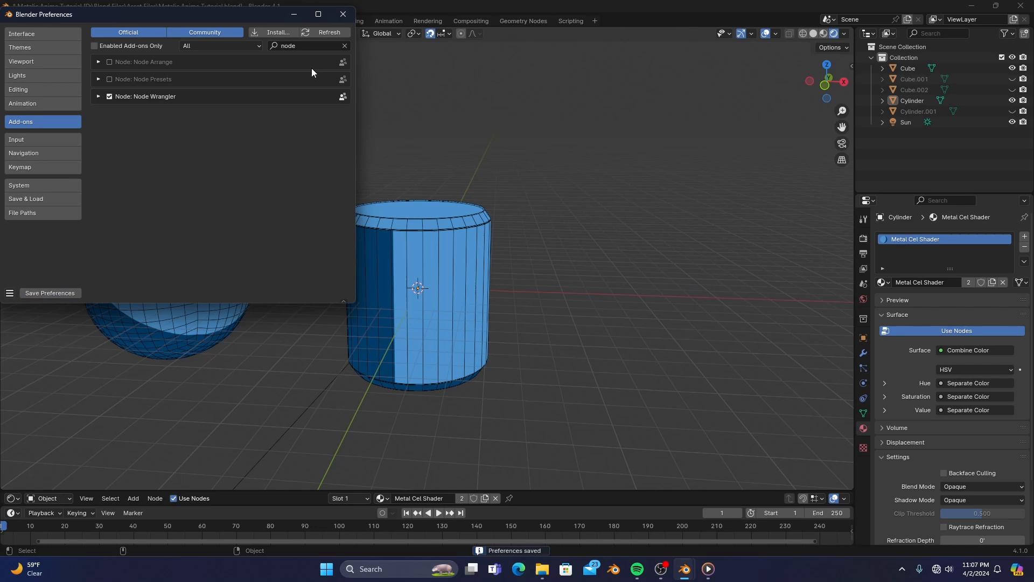
pyautogui.click(342, 14)
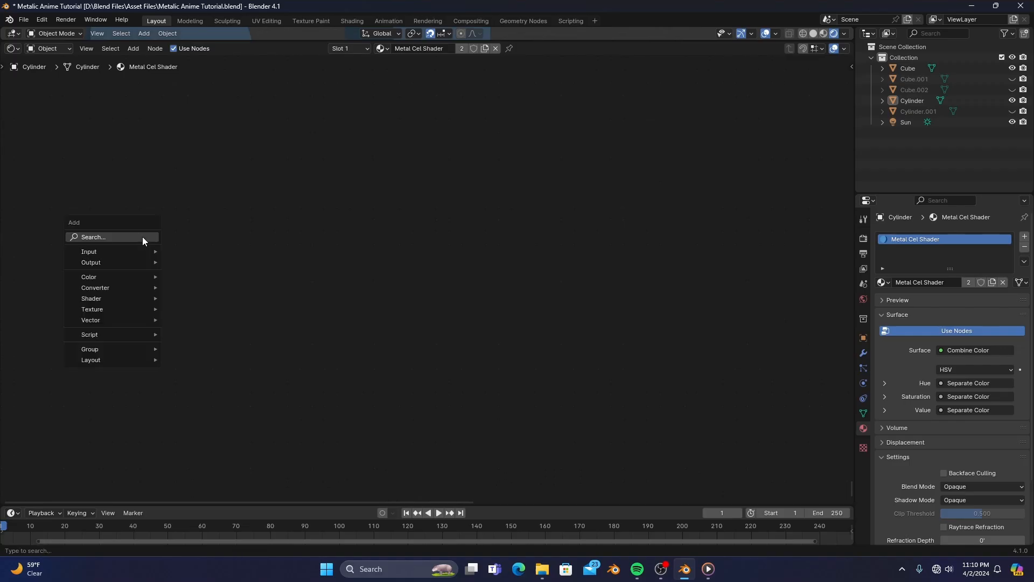
# - Chain Bump, Glossy BSDF and Shader to RGB into a Constant-interpolation Color Ramp
pyautogui.write('bump')
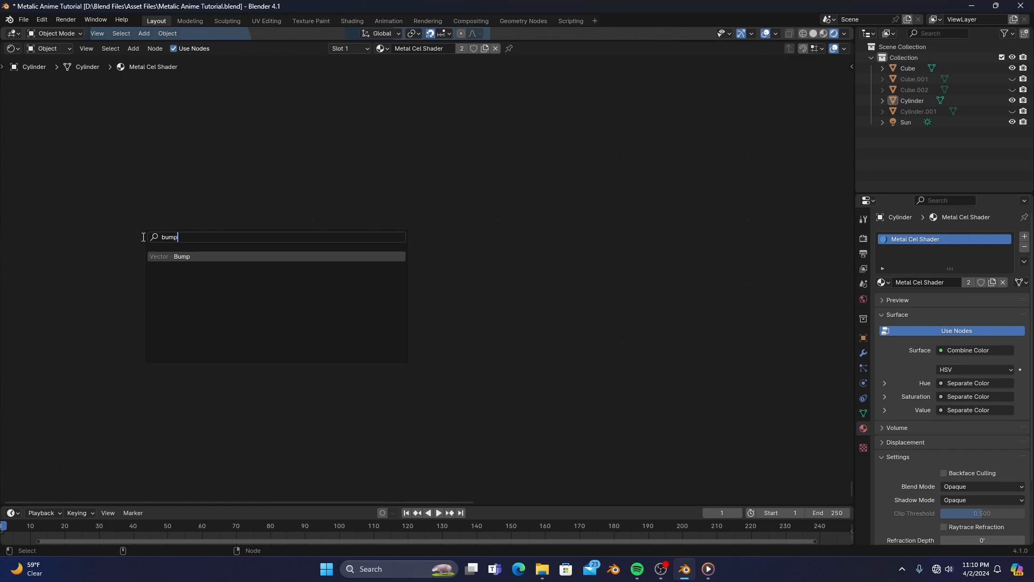
pyautogui.click(183, 256)
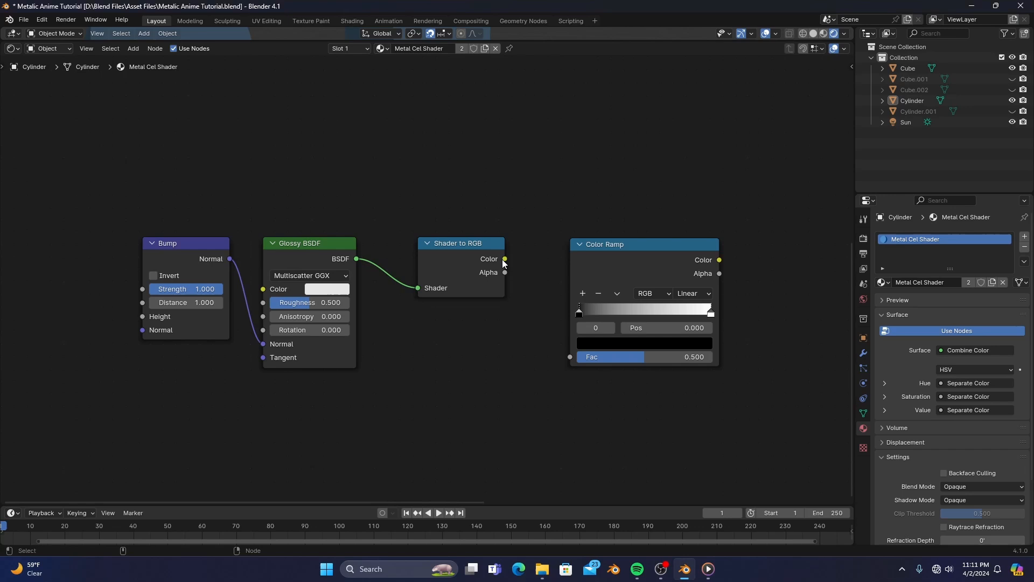
pyautogui.click(694, 293)
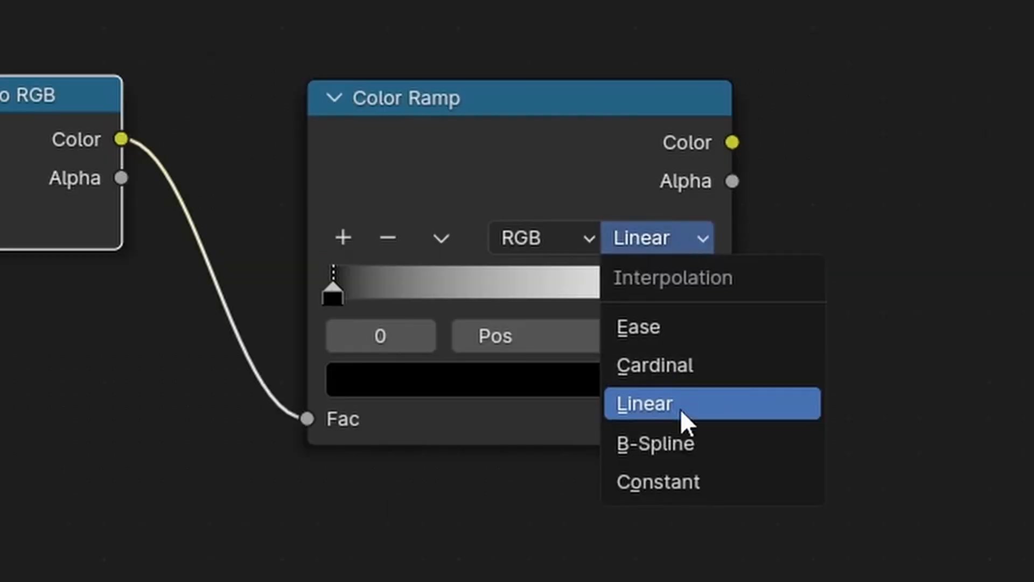
pyautogui.click(656, 481)
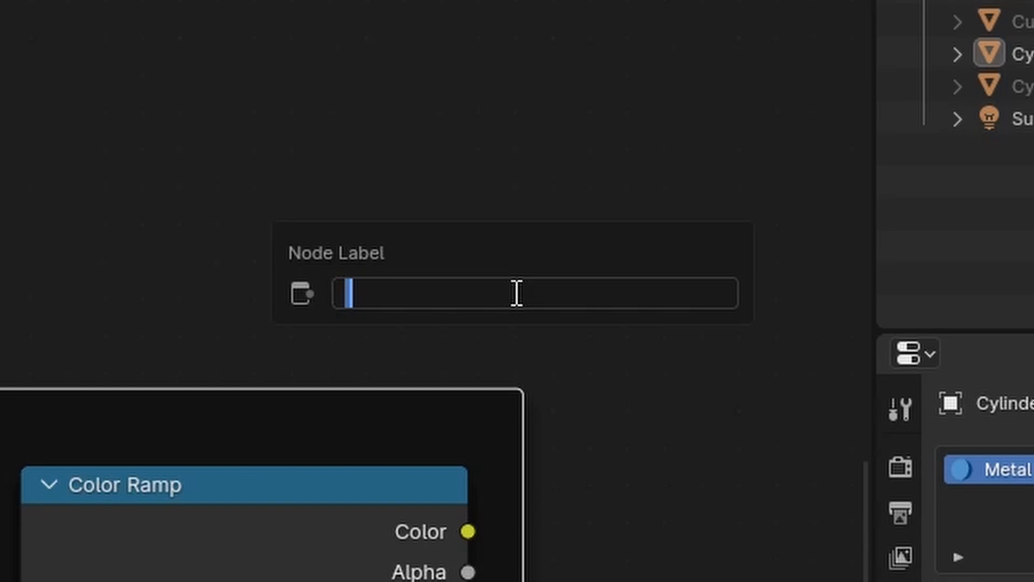
# - Label the reflection frame 'Solid Reflection'
pyautogui.write('Solid Reflection')
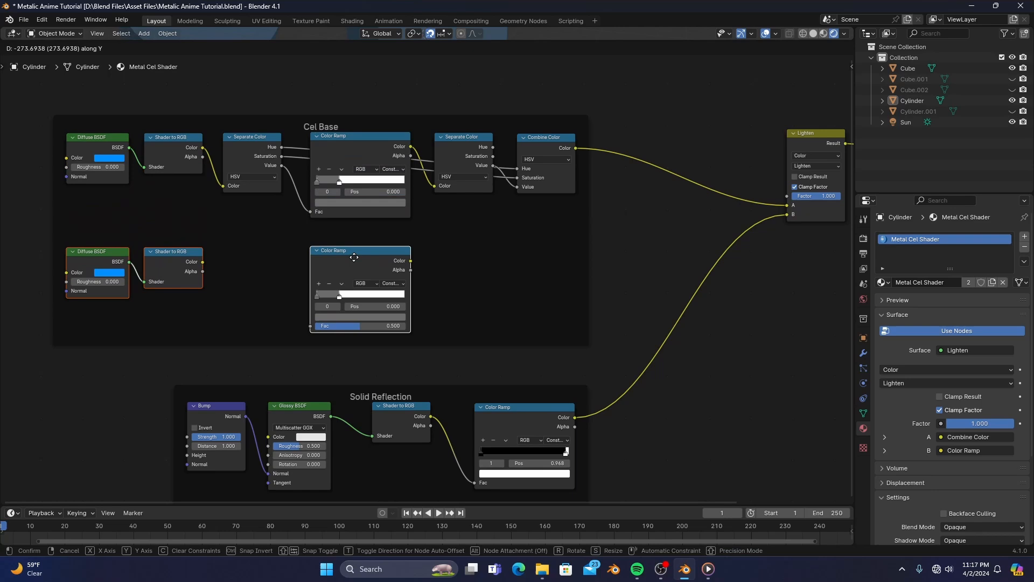
# - Route the second Shader to RGB through a duplicated Color Ramp into Screen, then tweak the blue Diffuse colour
pyautogui.click(314, 337)
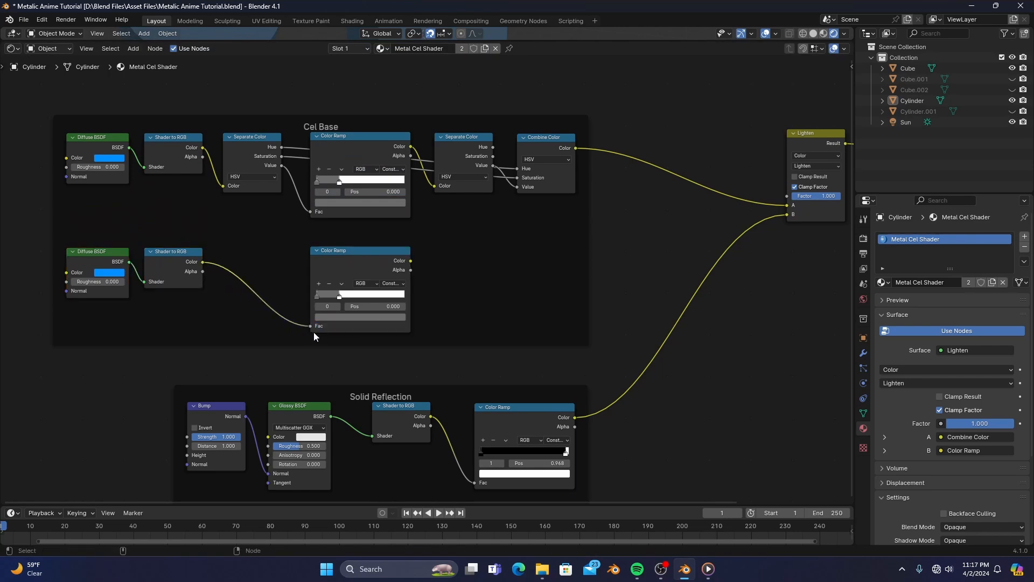
pyautogui.click(110, 272)
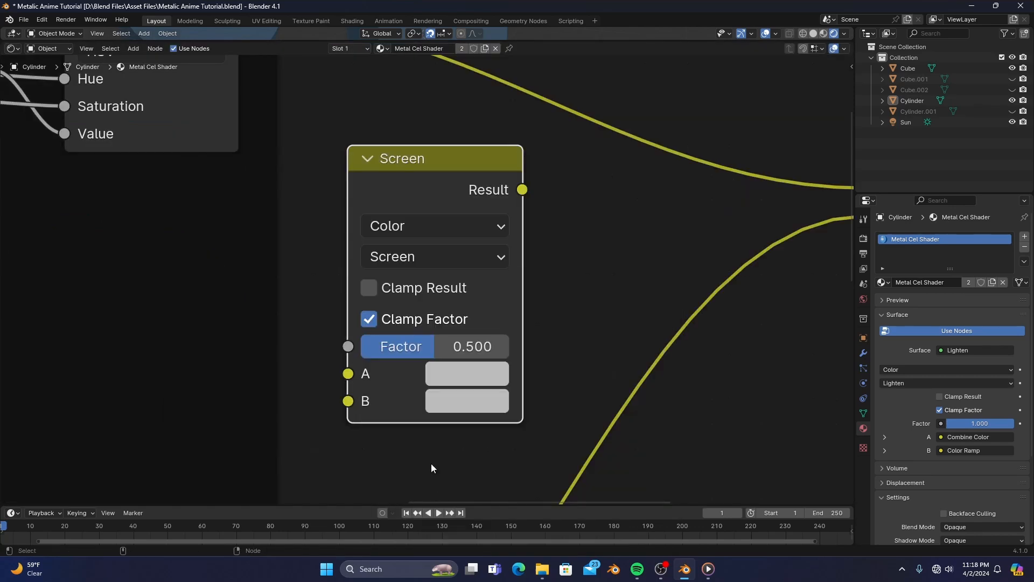
pyautogui.click(465, 373)
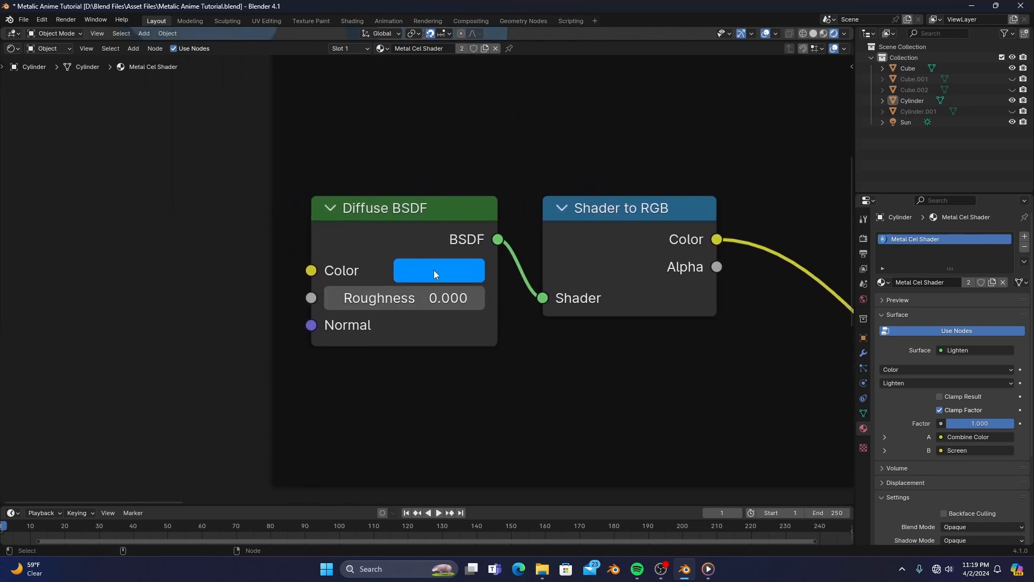
pyautogui.click(437, 270)
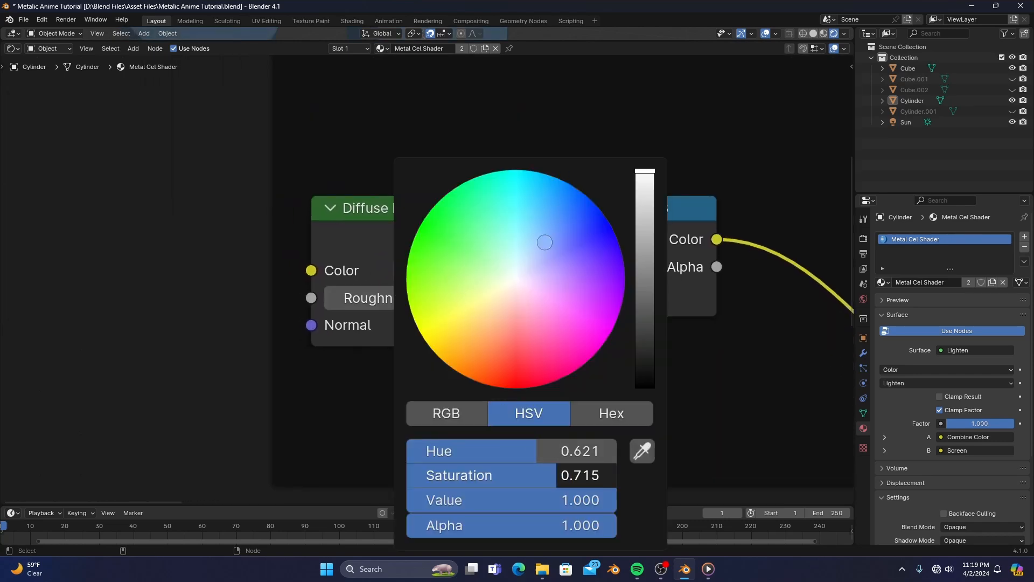
pyautogui.click(240, 474)
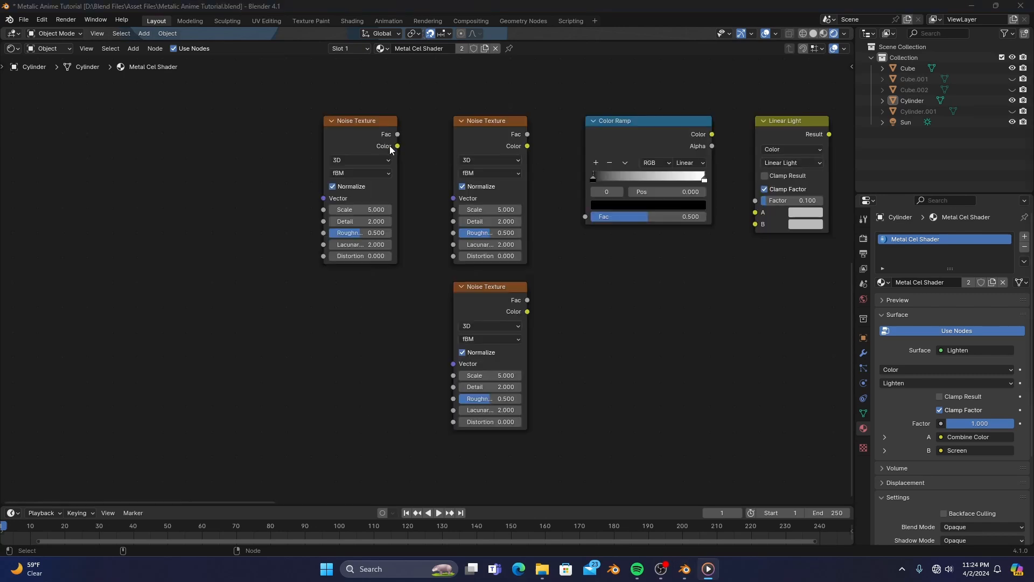
# - Drive the first Noise Texture with Texture Coordinate and Mapping, and feed it into the second noise's Vector
pyautogui.click(356, 121)
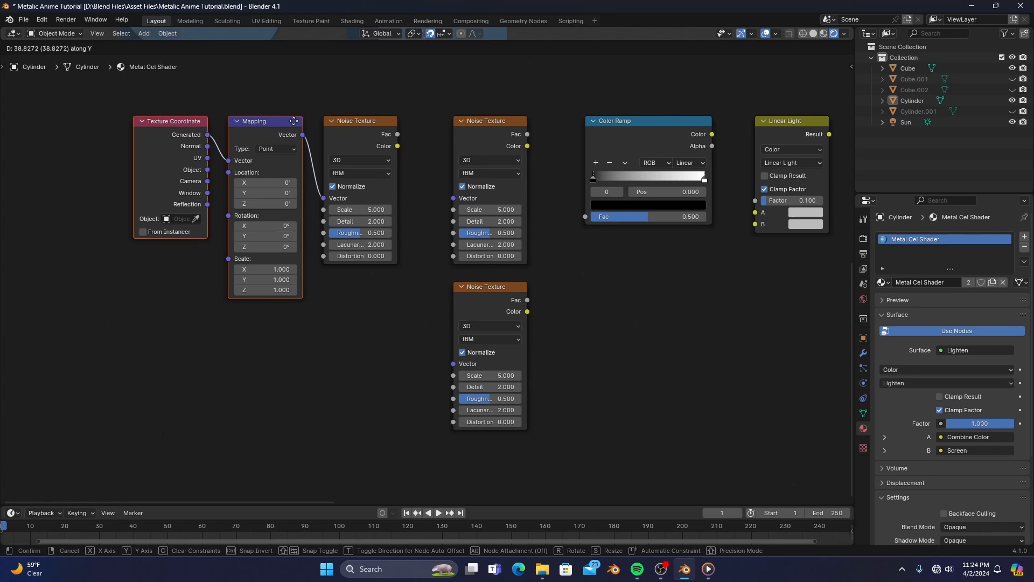
pyautogui.click(209, 174)
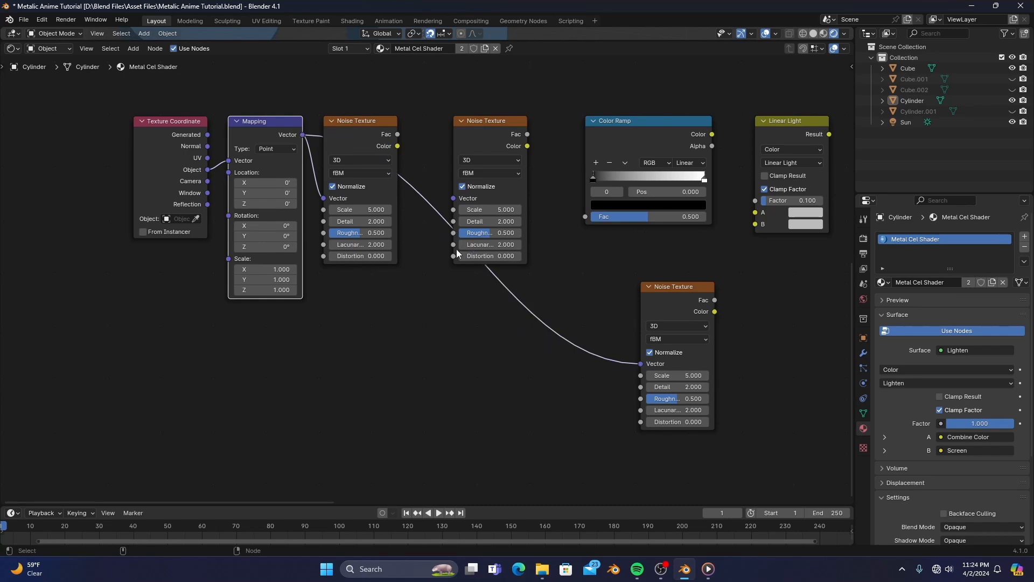
pyautogui.moveTo(397, 146); pyautogui.dragTo(420, 147)
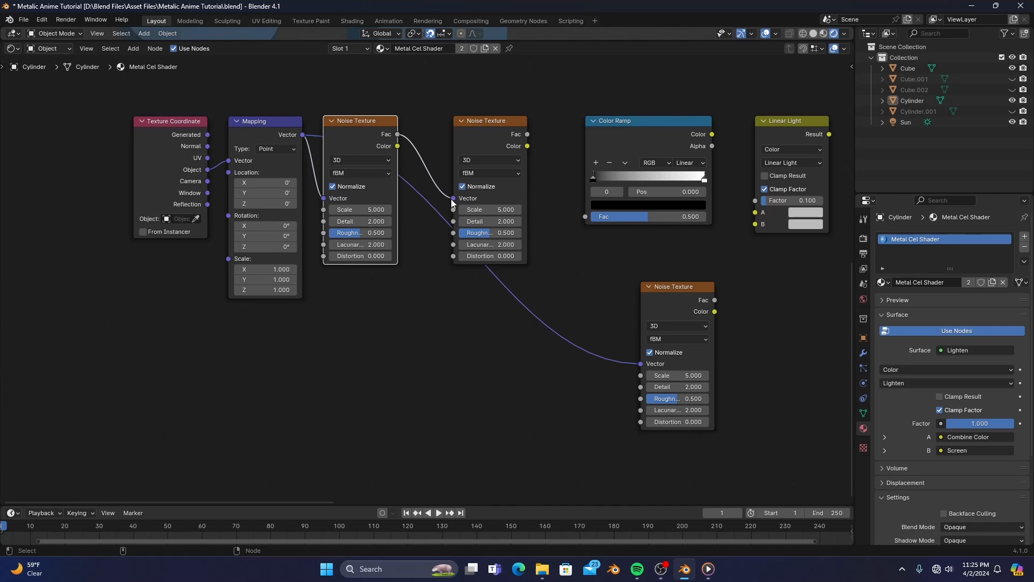
pyautogui.scroll(3)
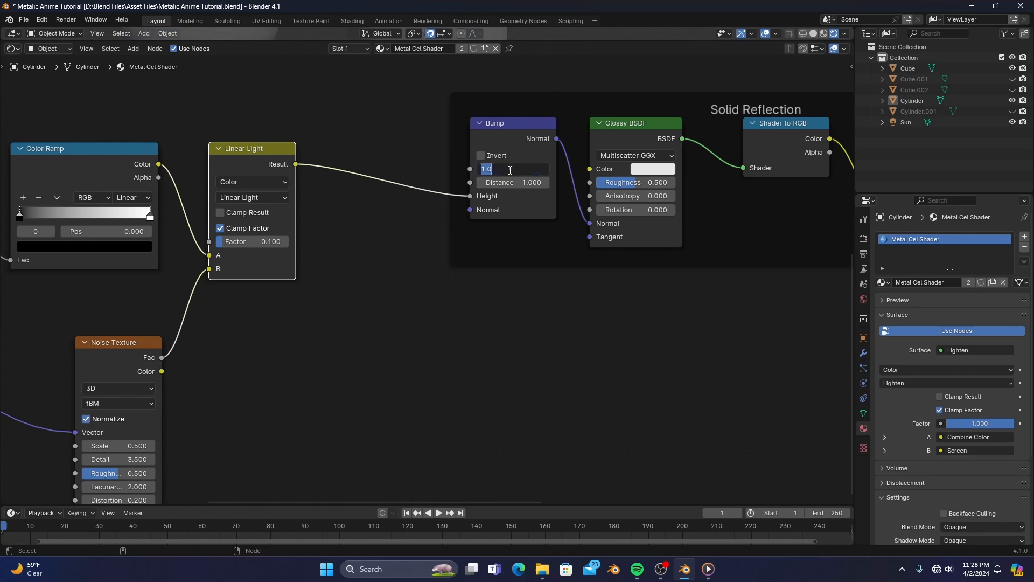
# - Finish the Bump height setup and subscribe on the tutorial's YouTube page
pyautogui.scroll(3)
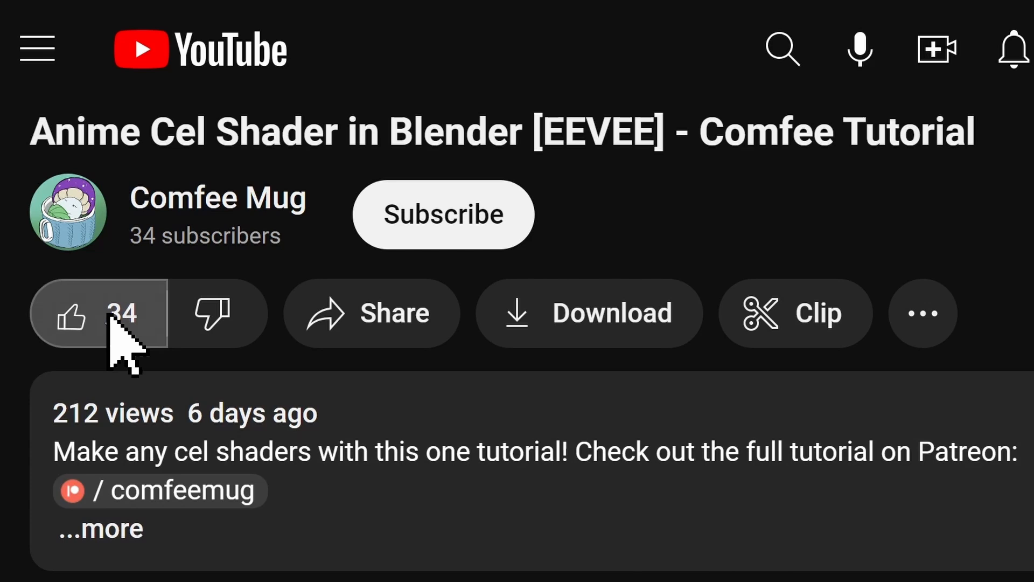
pyautogui.click(443, 214)
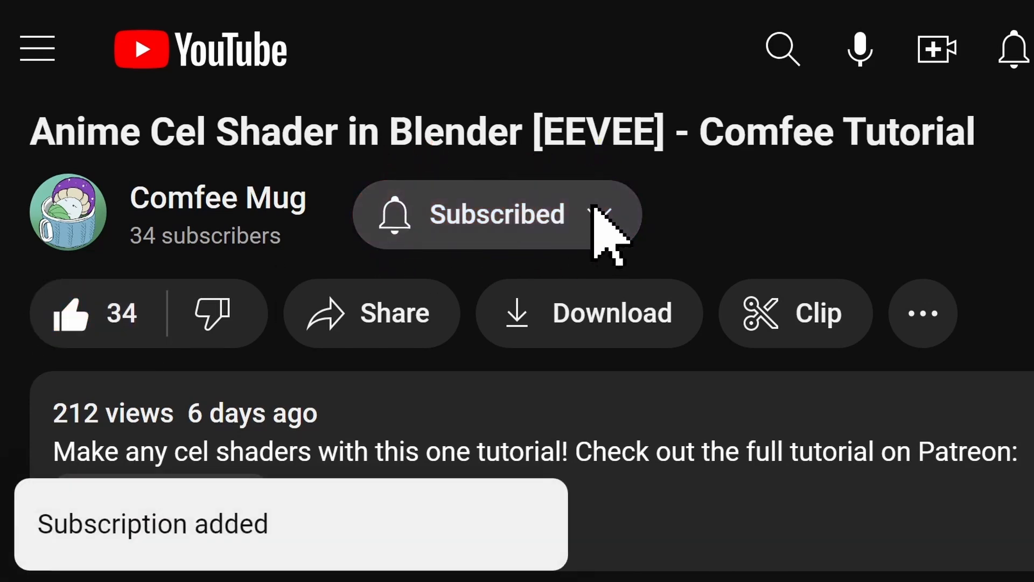